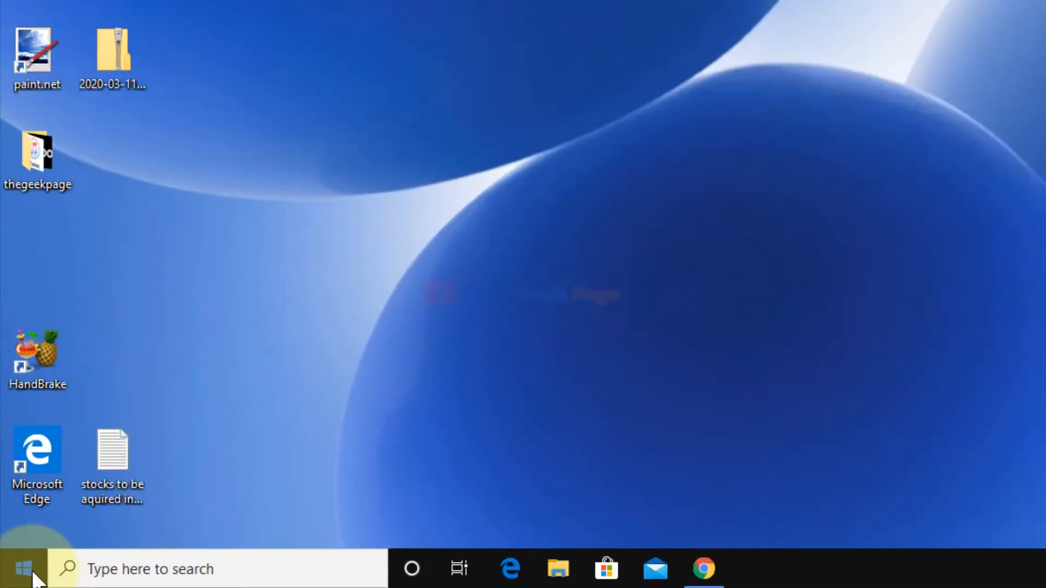
Enter powercfg.cpl in the Run dialog from the Start button's power-user menu.
right_click(26, 569)
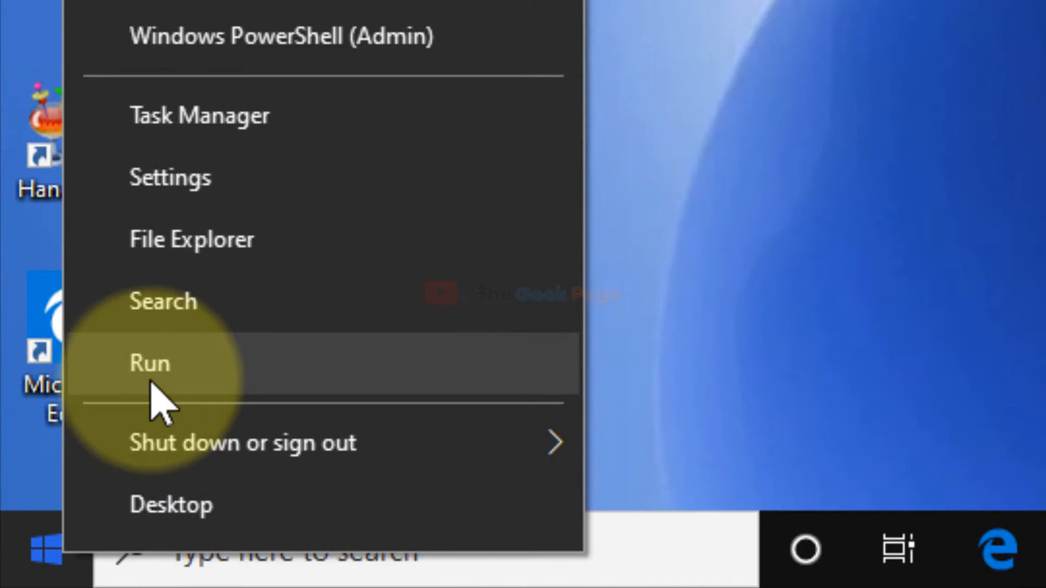
click(150, 363)
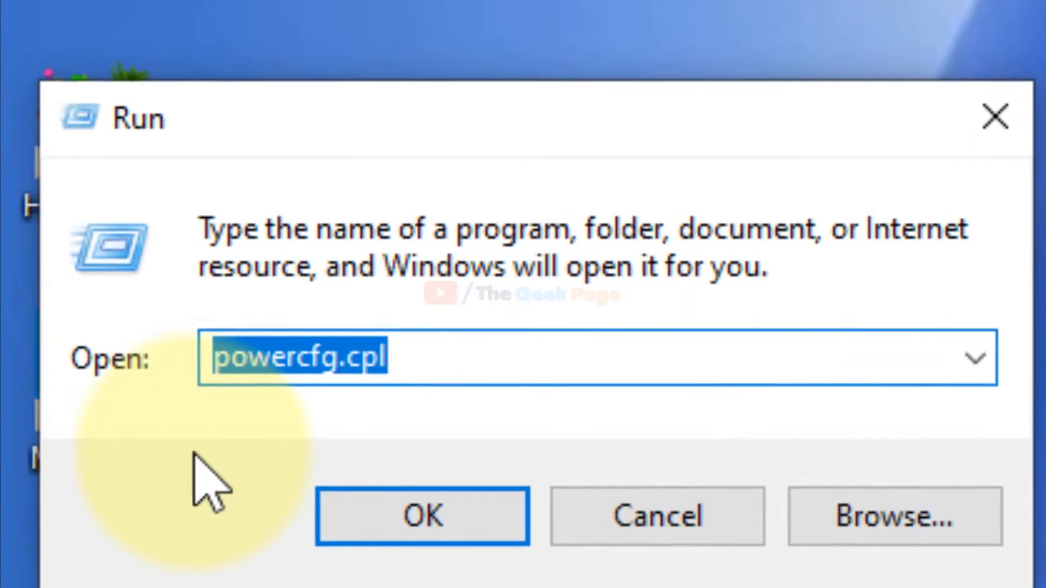
text(powerc)
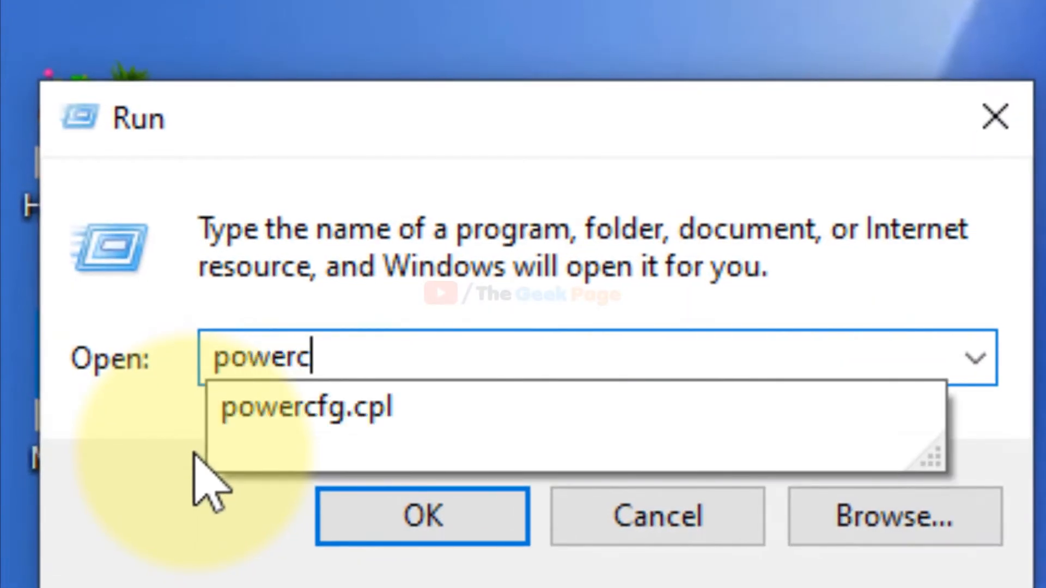
text(fg.cpl)
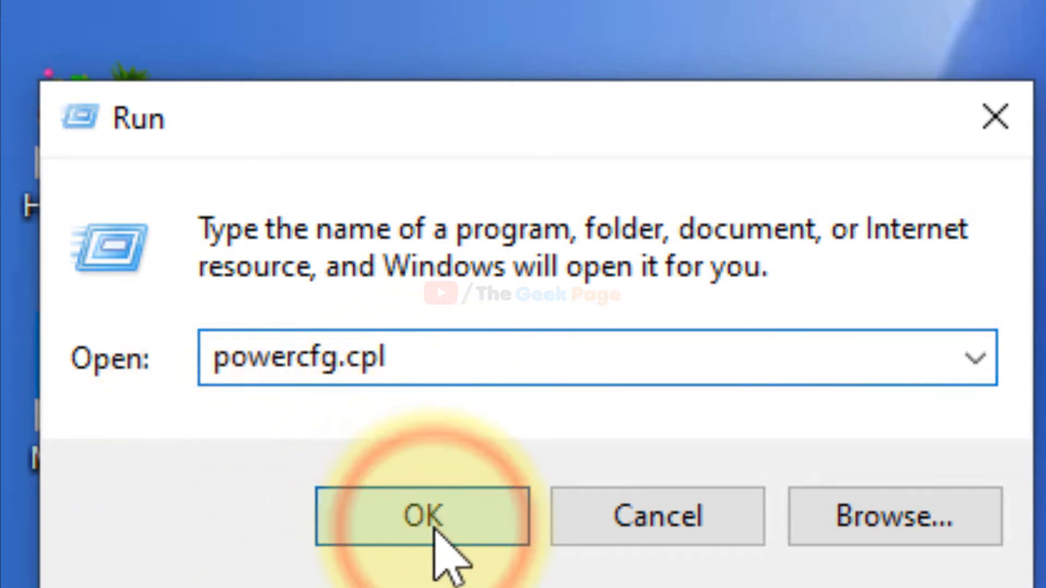
Launch Power Options and go to Change plan settings for the Balanced plan.
click(423, 515)
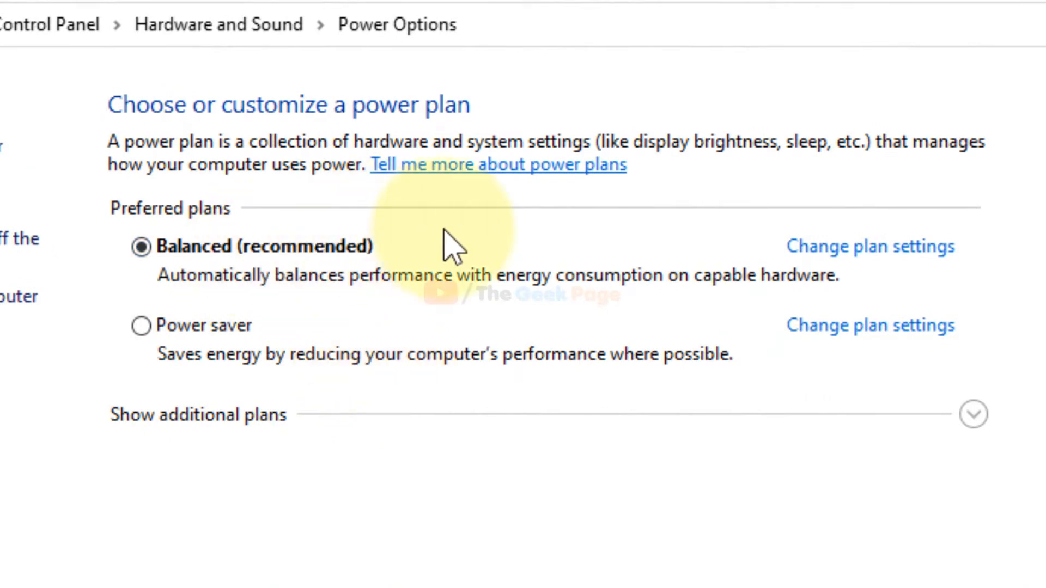
mouse_move(230, 314)
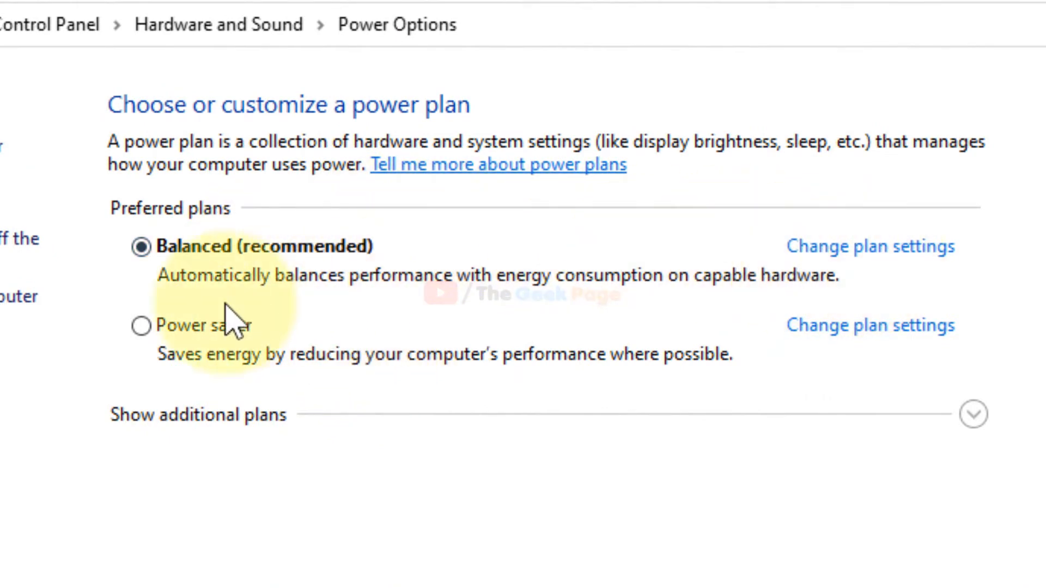
mouse_move(327, 287)
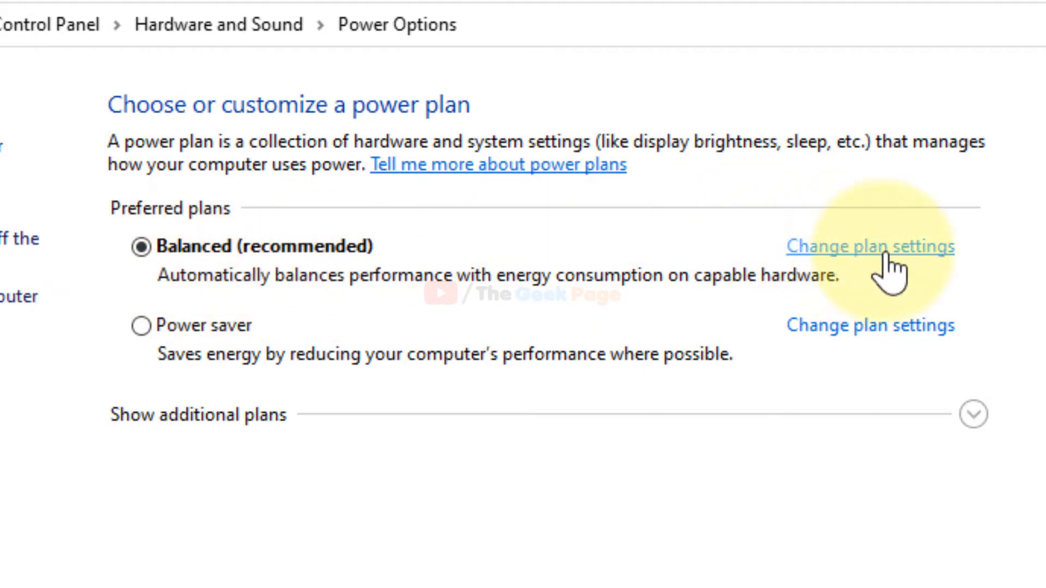
mouse_move(773, 260)
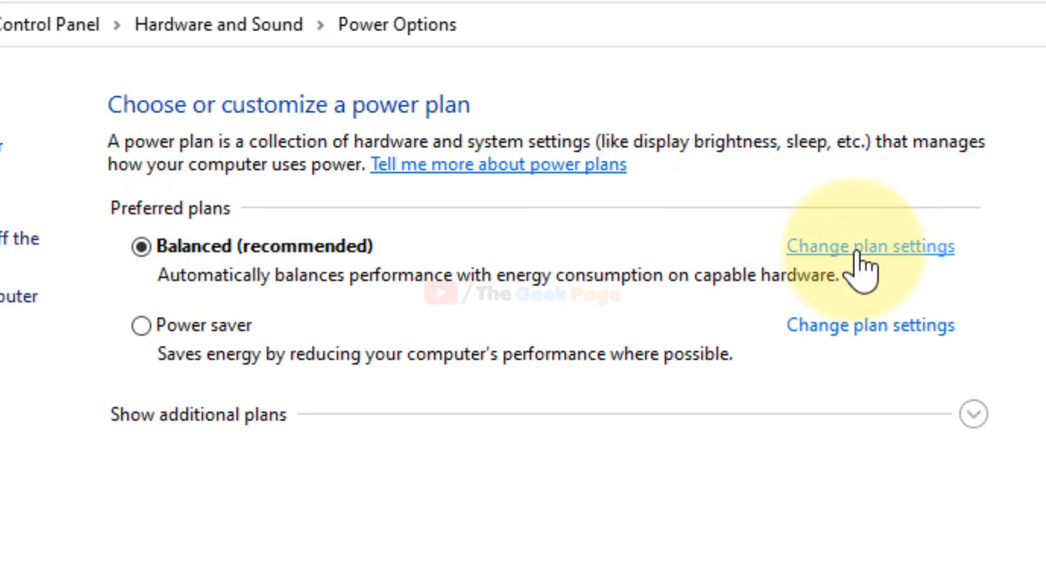
click(870, 246)
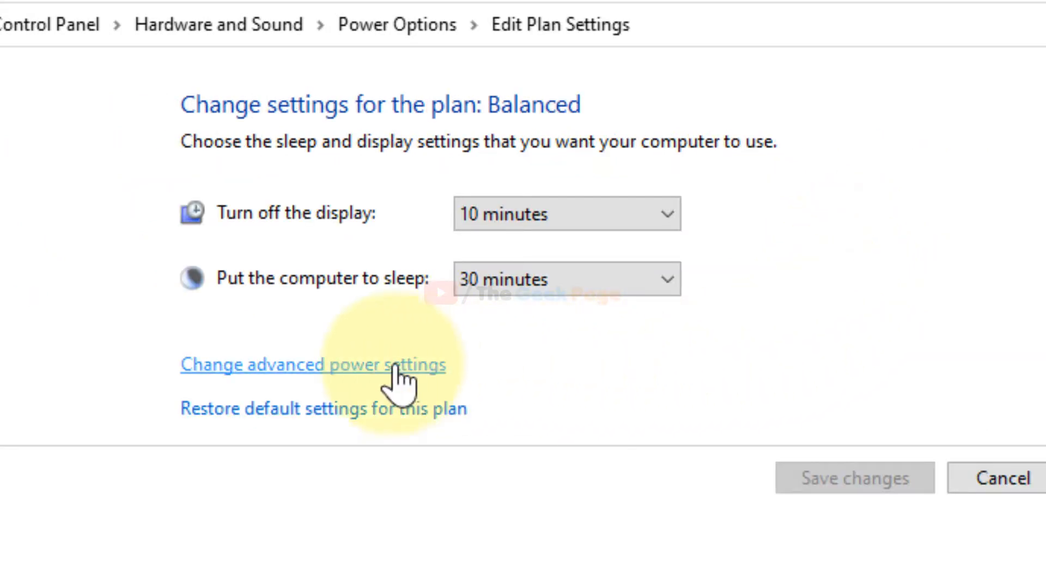
mouse_move(284, 390)
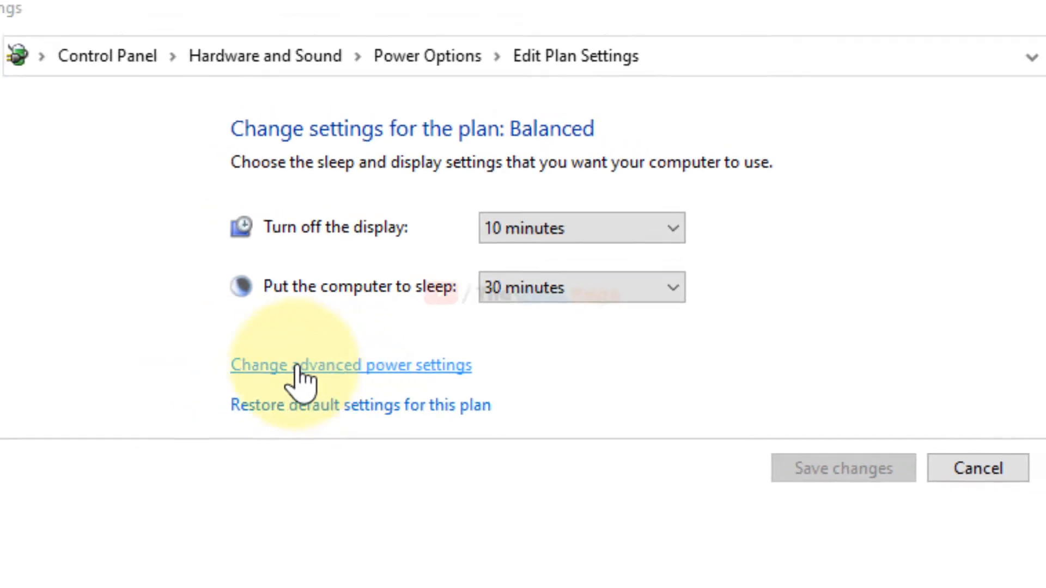
In Advanced power settings, set USB selective suspend to Disabled and apply it.
click(350, 365)
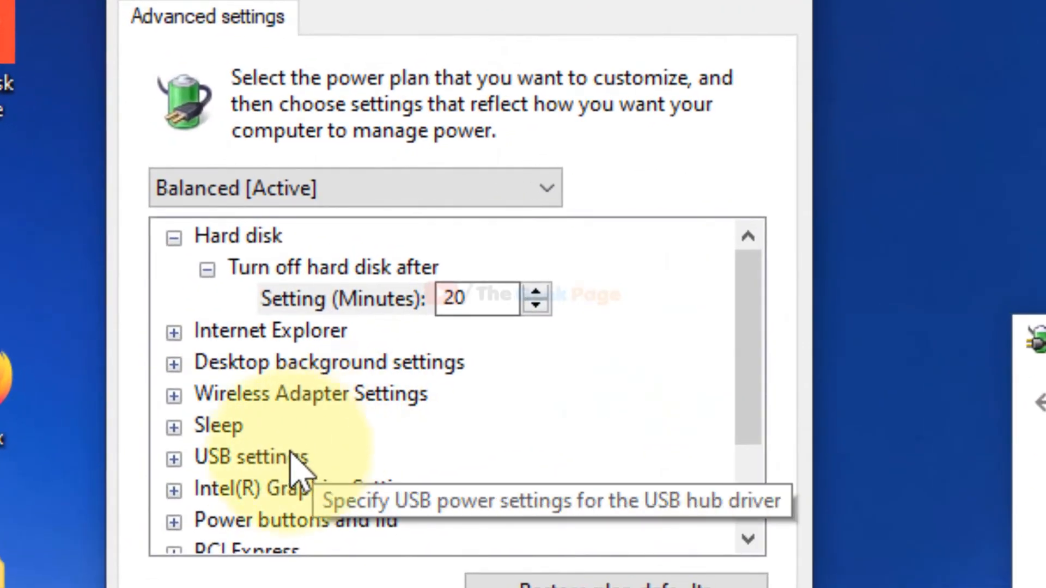
click(252, 458)
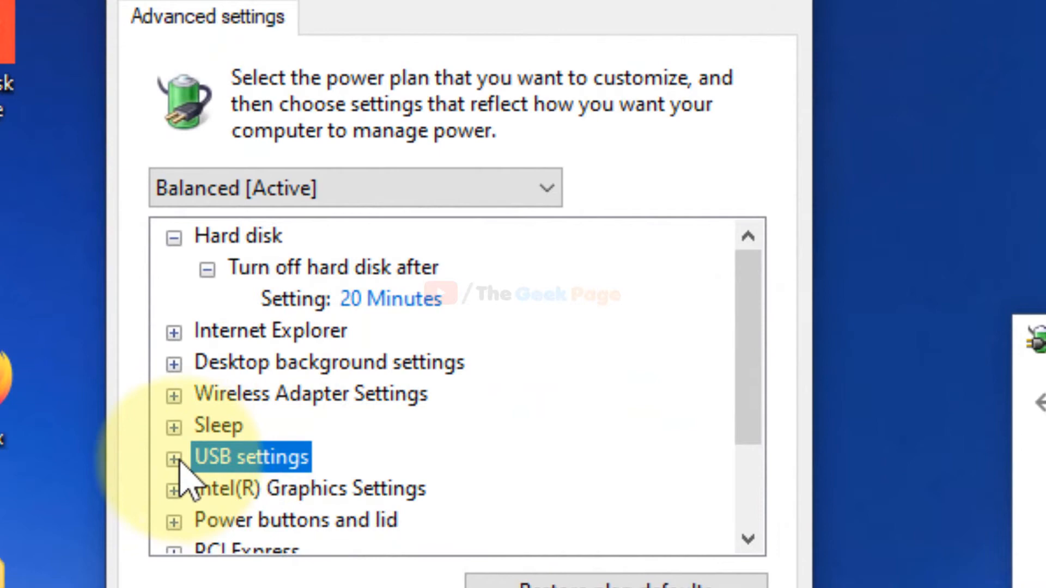
click(175, 456)
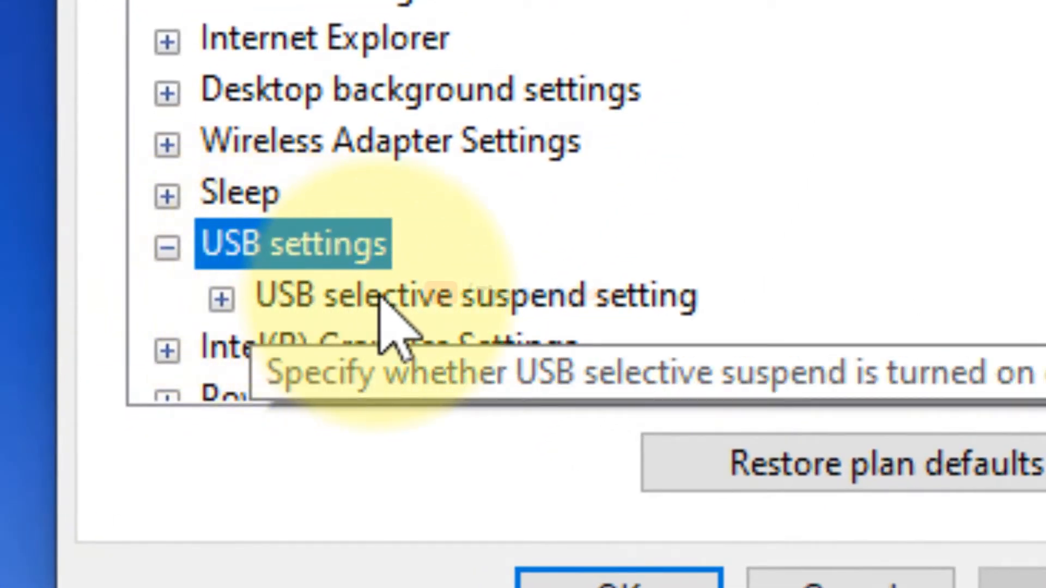
click(468, 296)
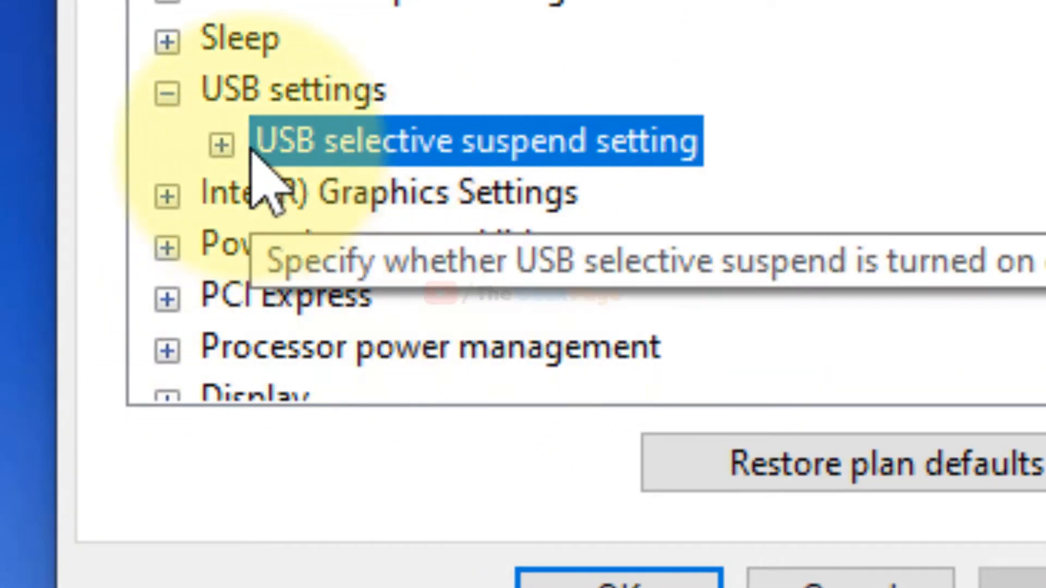
click(220, 143)
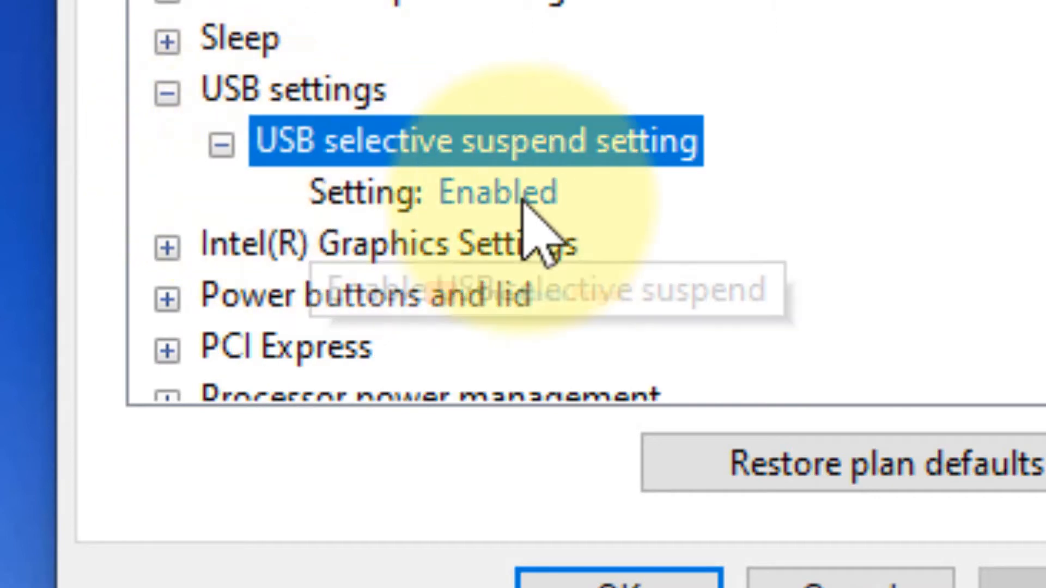
click(500, 194)
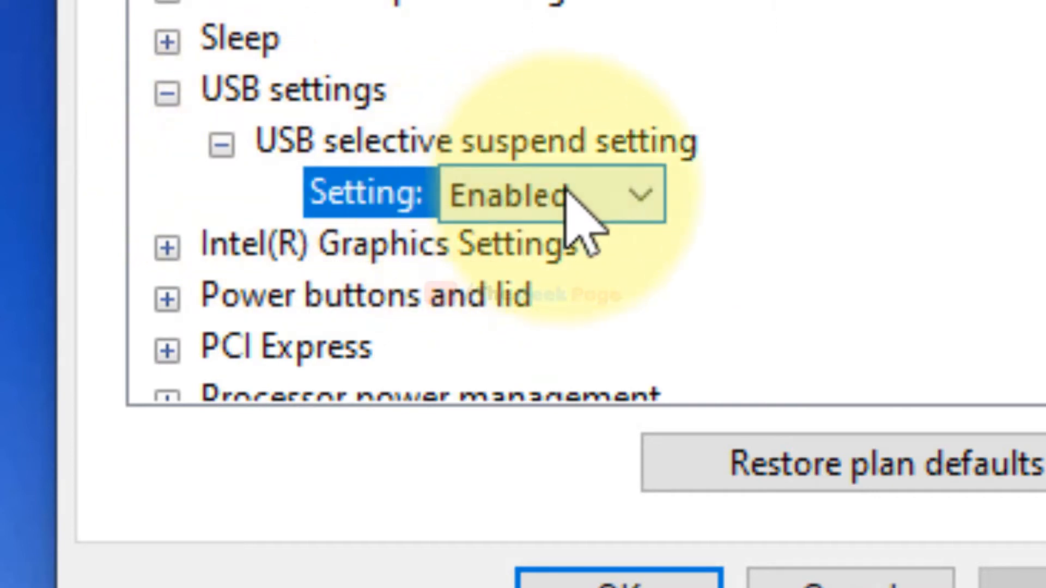
click(547, 194)
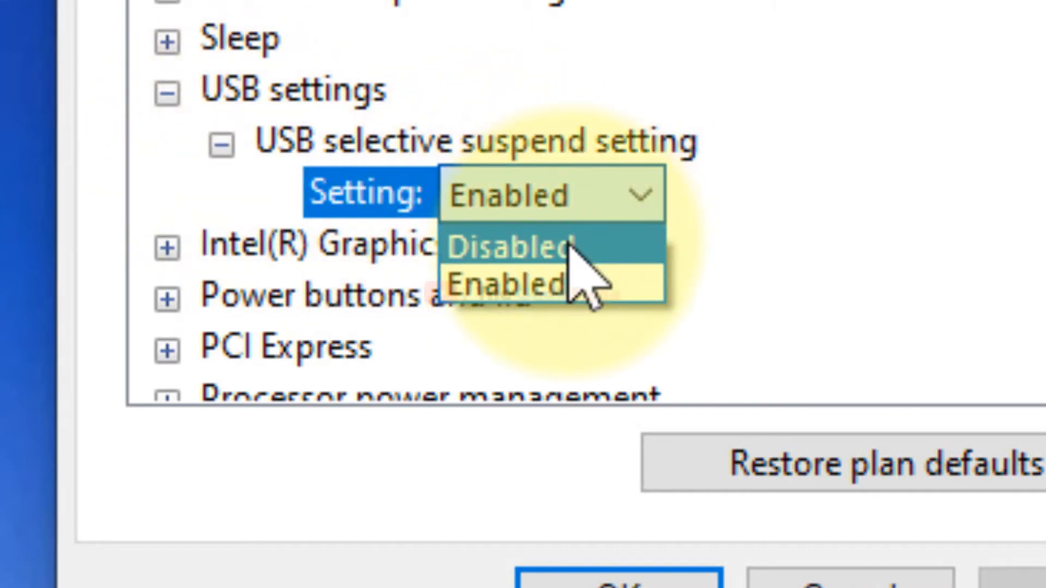
click(513, 247)
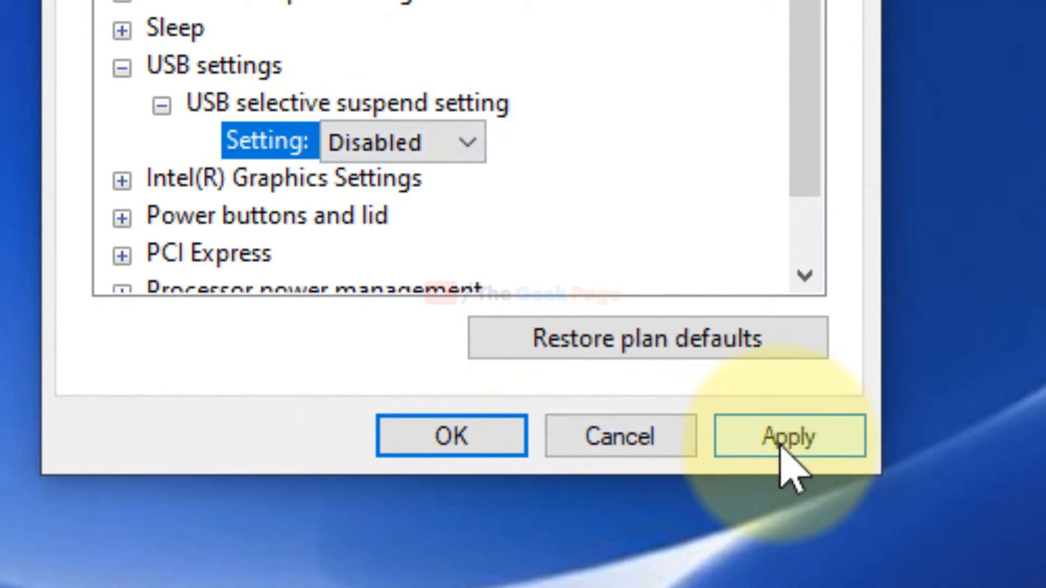
click(790, 436)
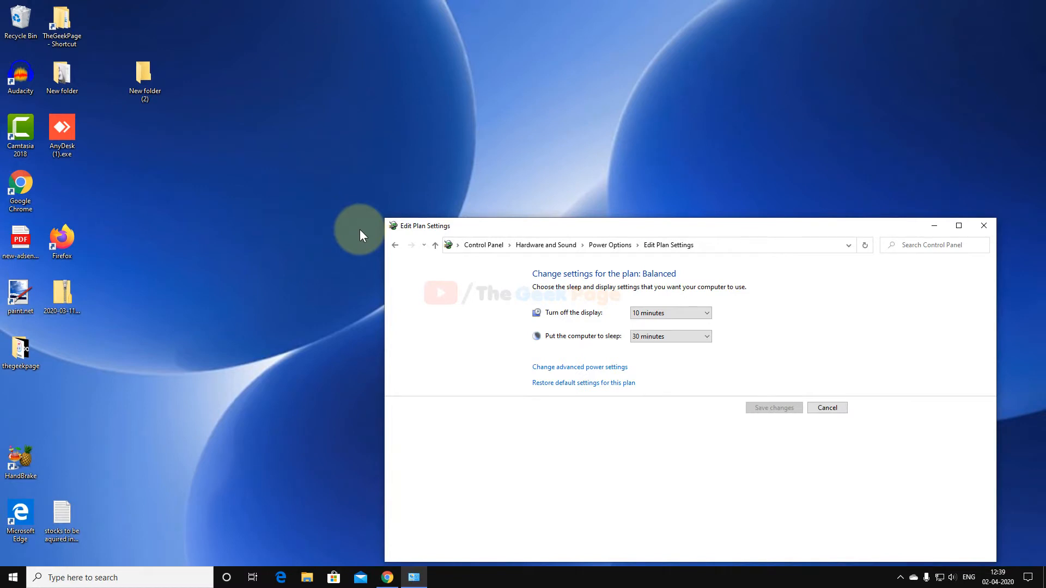
mouse_move(983, 230)
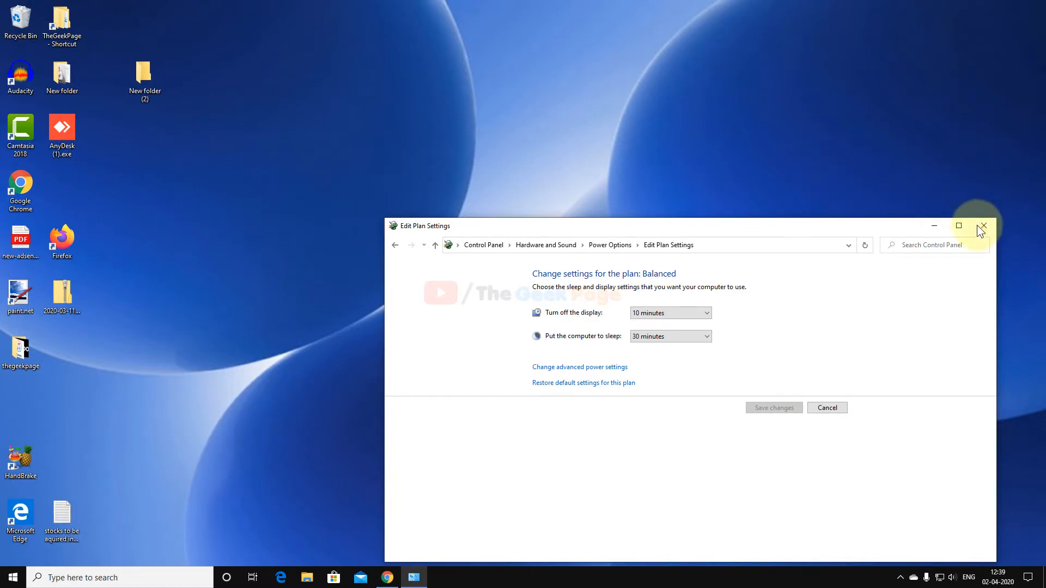
Close the Edit Plan Settings window and search the taskbar for 'device manager'.
click(981, 226)
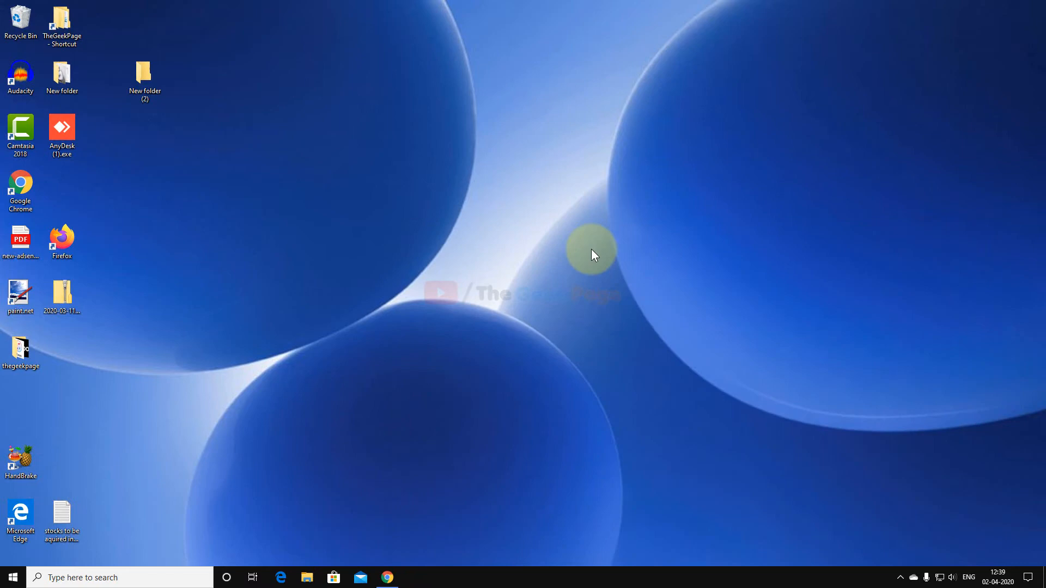
click(120, 577)
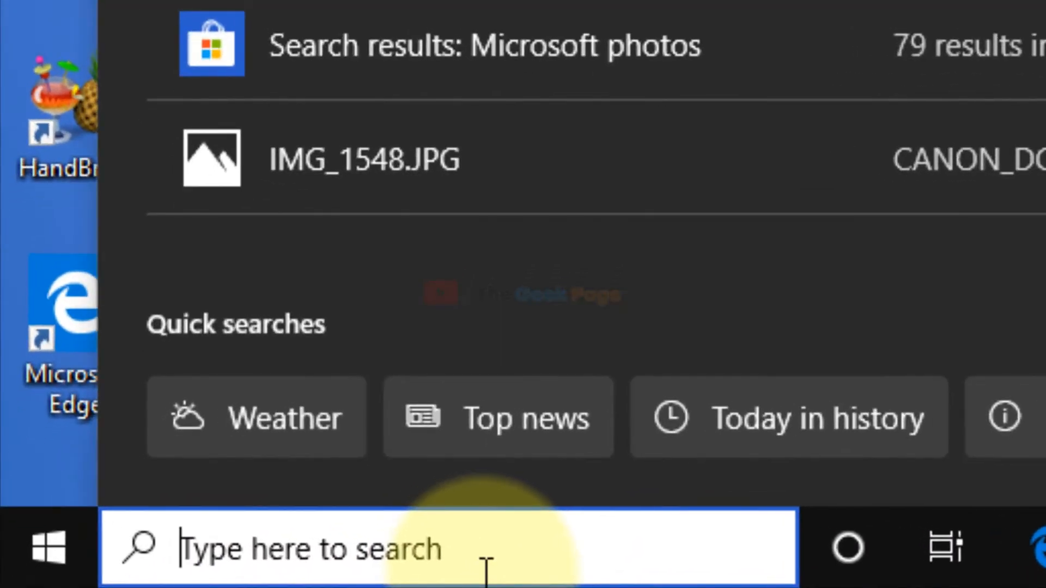
text(device manager)
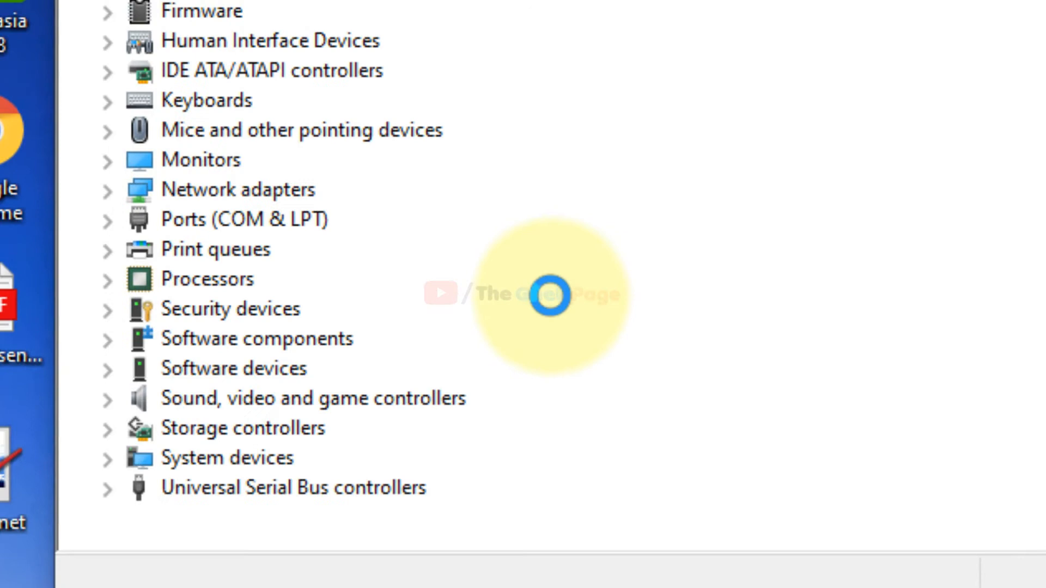
Under Universal Serial Bus controllers, bring up Properties for USB Root Hub (USB 3.0).
scroll(down, 3)
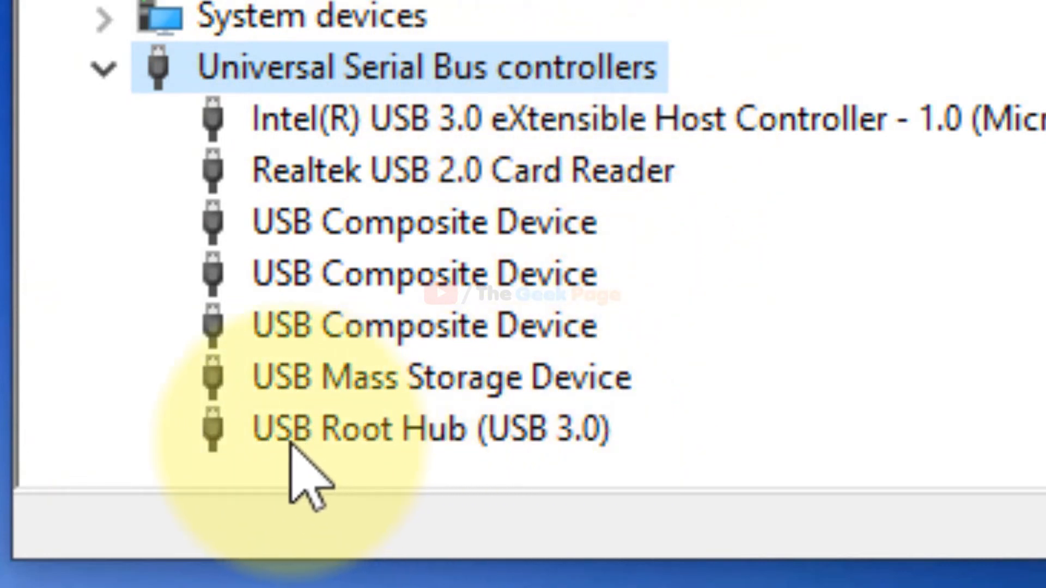
click(427, 427)
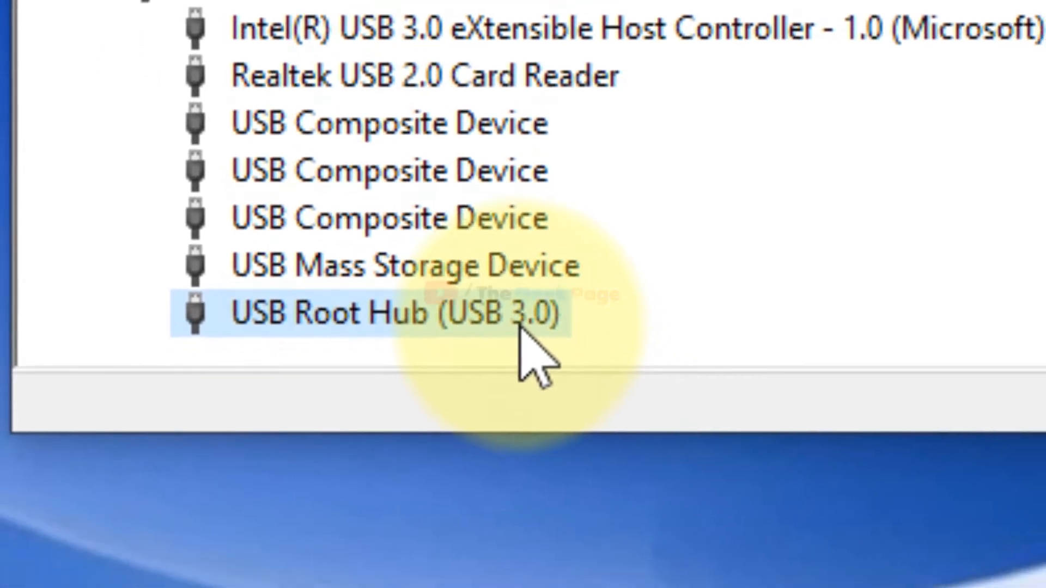
right_click(394, 314)
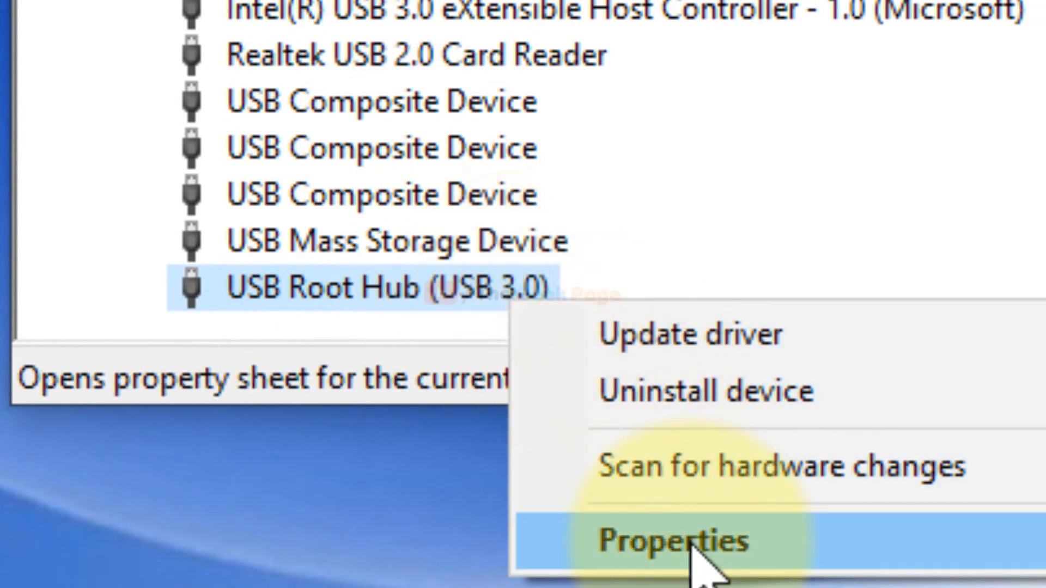
click(673, 541)
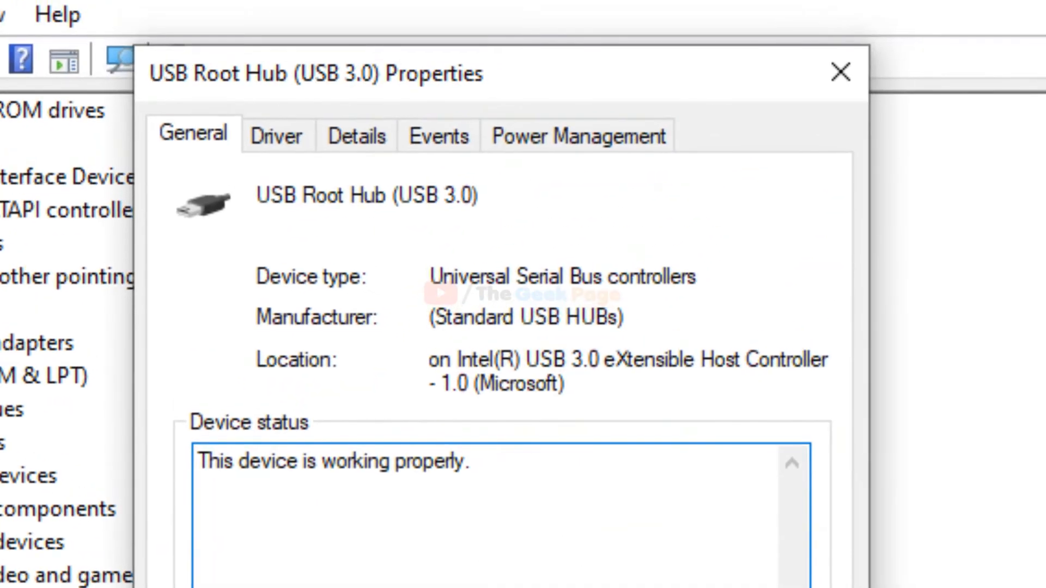
On Power Management, uncheck 'Allow the computer to turn off this device to save power' and confirm.
click(576, 136)
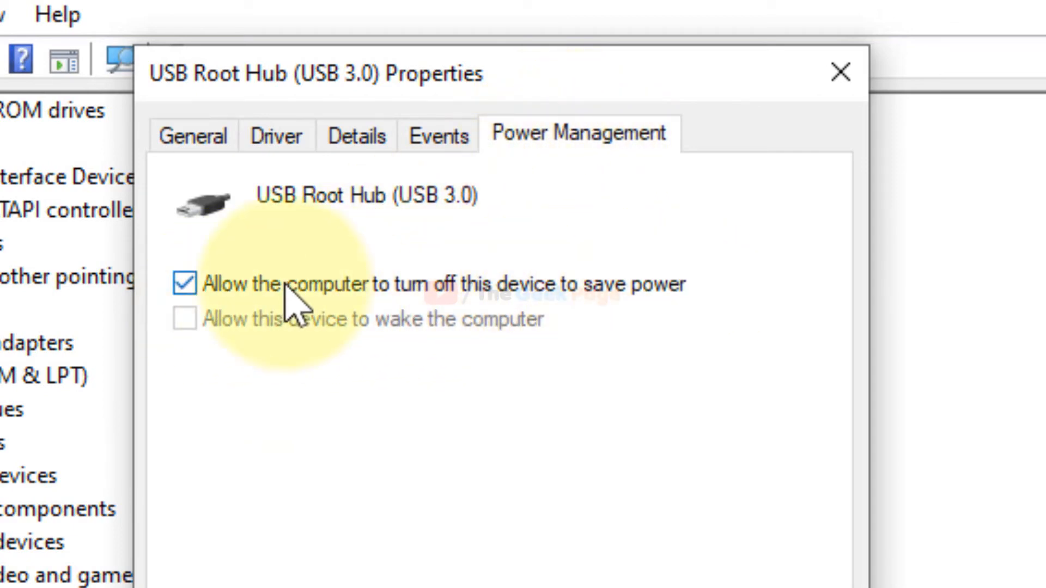
click(186, 283)
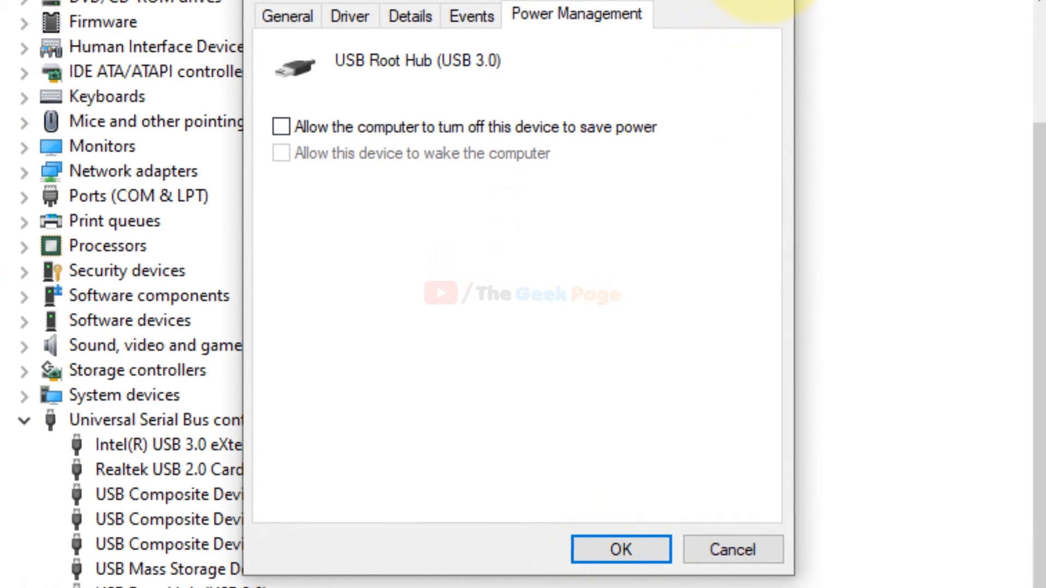
click(619, 549)
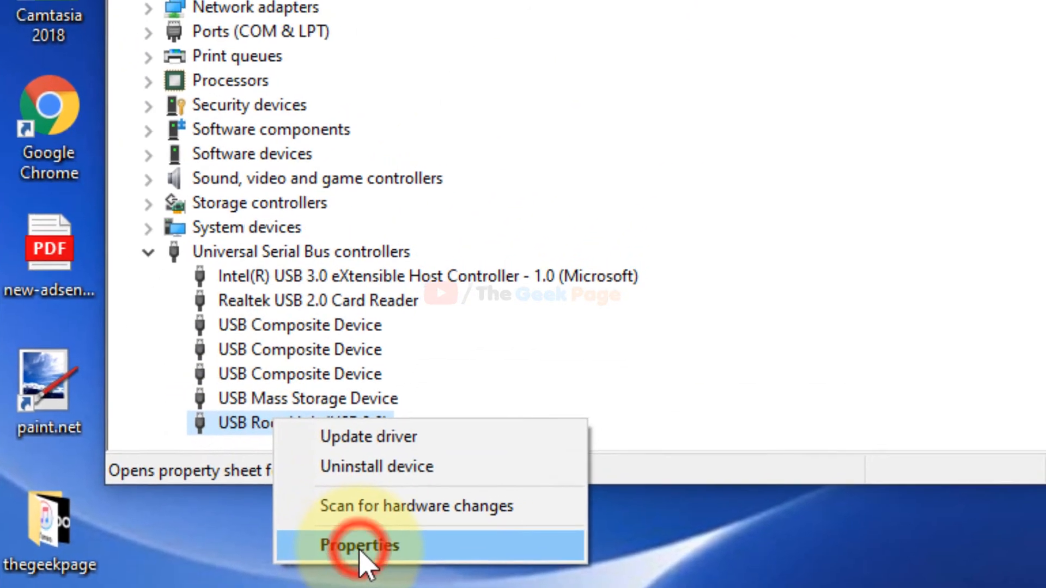
Reopen the hub's properties to verify the power-saving option stays cleared, then close.
click(358, 546)
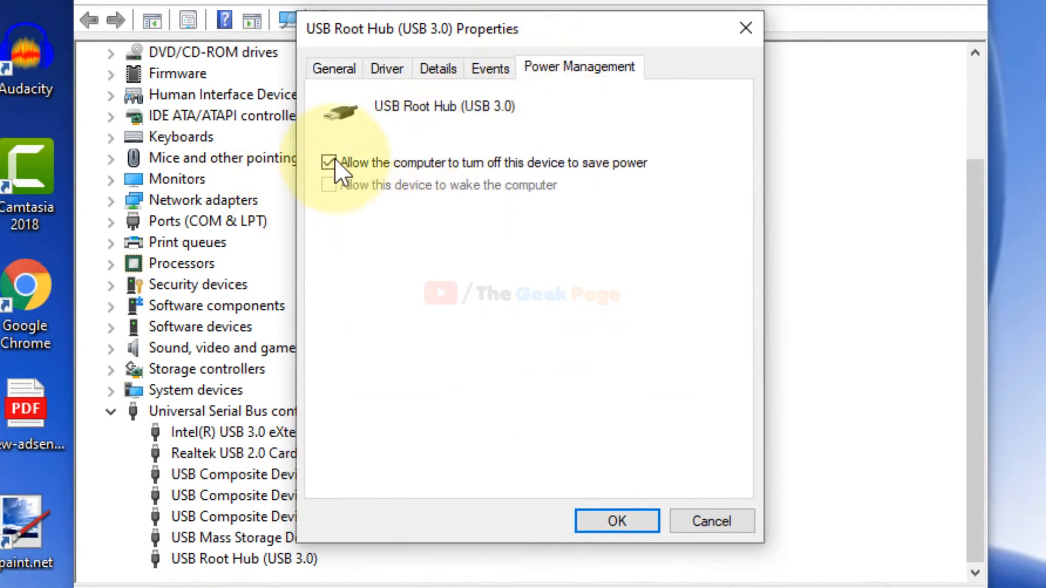
click(328, 162)
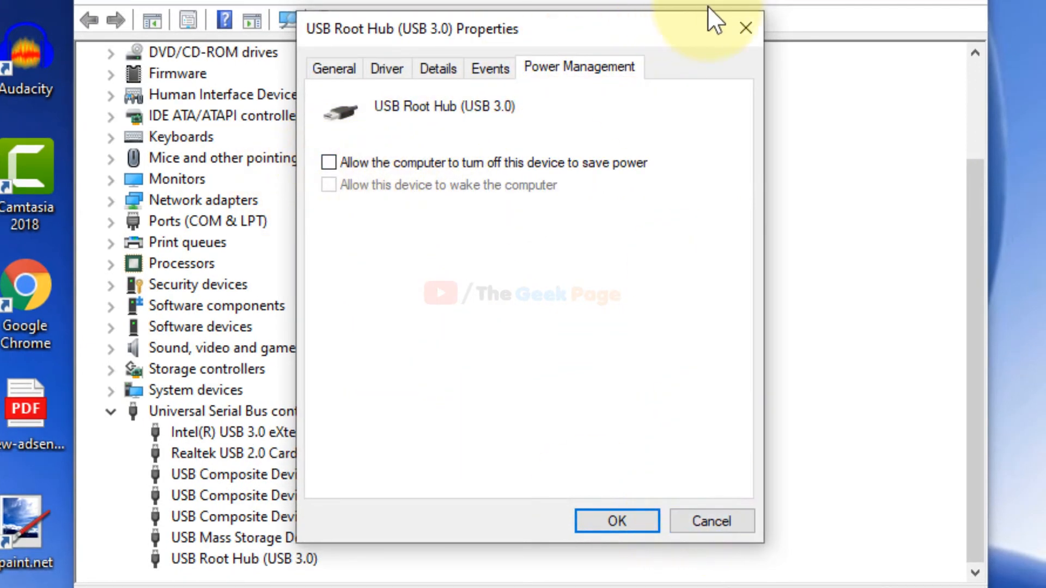
click(614, 520)
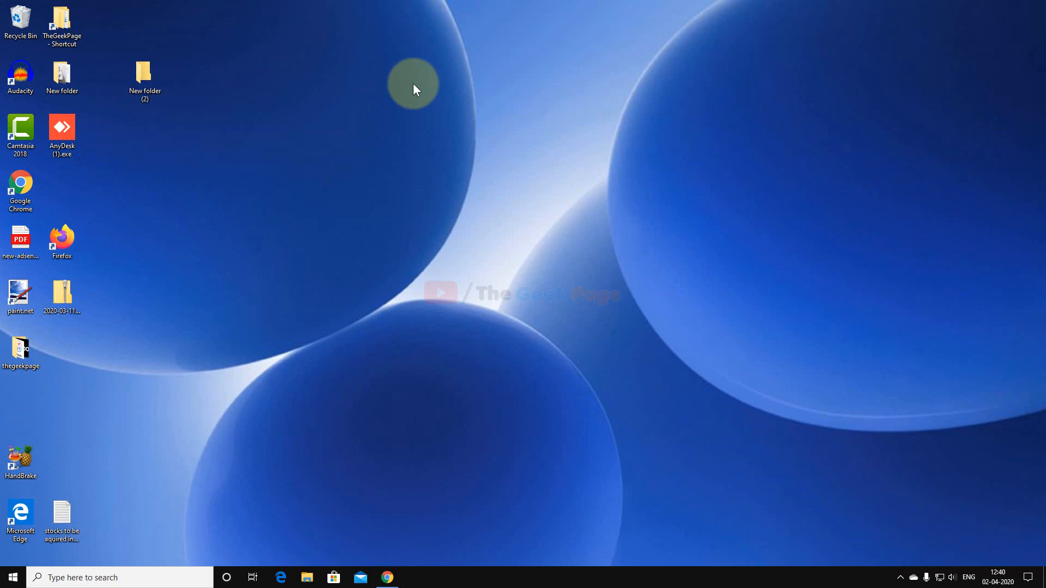
mouse_move(664, 224)
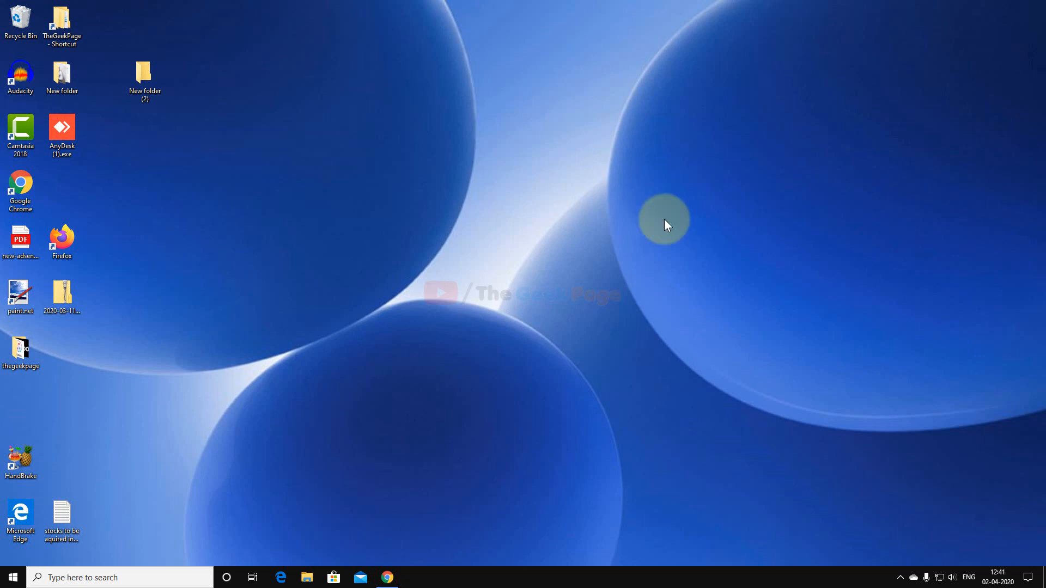